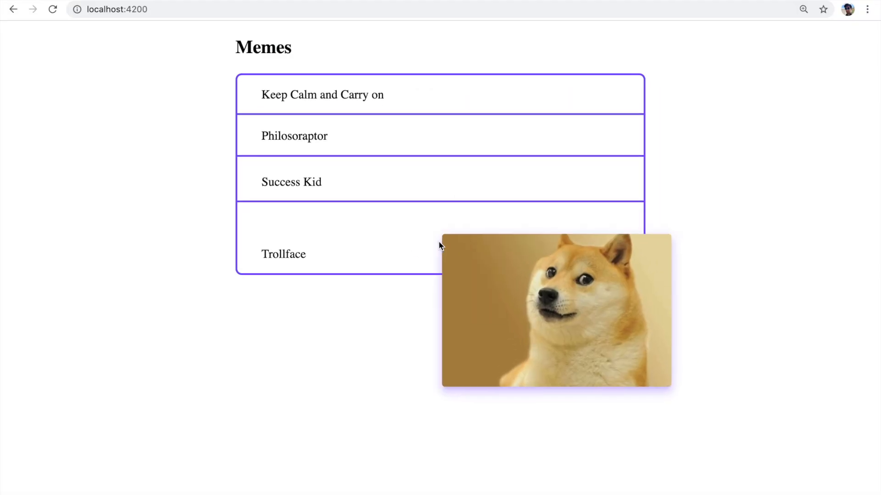
mouse_move(404, 123)
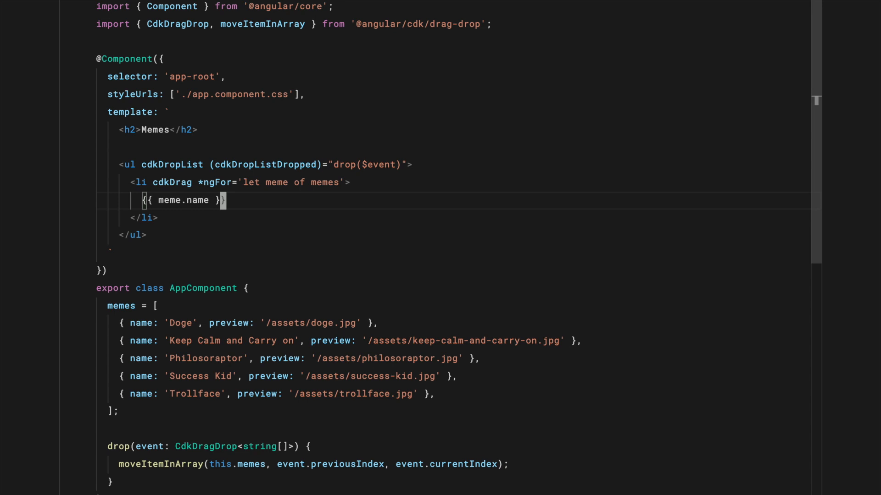
Add <img *cdkDragPreview [src]="meme.preview"> inside the cdkDrag list item below the meme name
text(<img *cdkDragPreview [src]=")
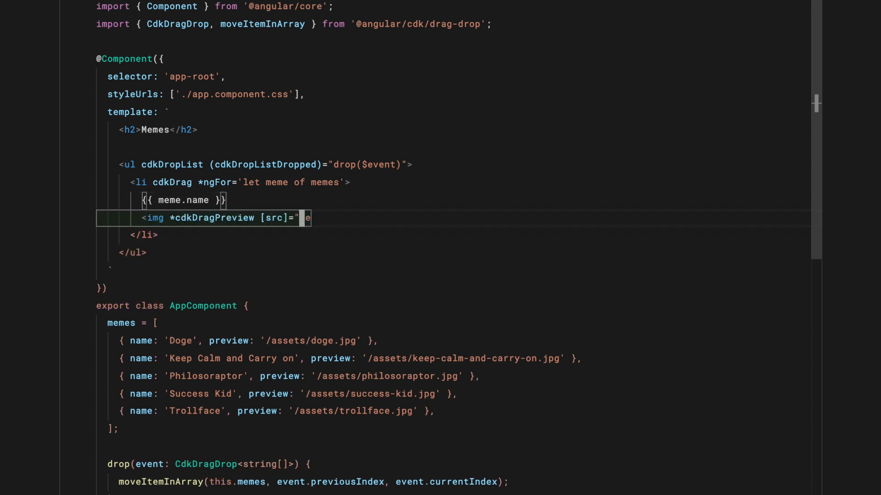
text(meme.preview">)
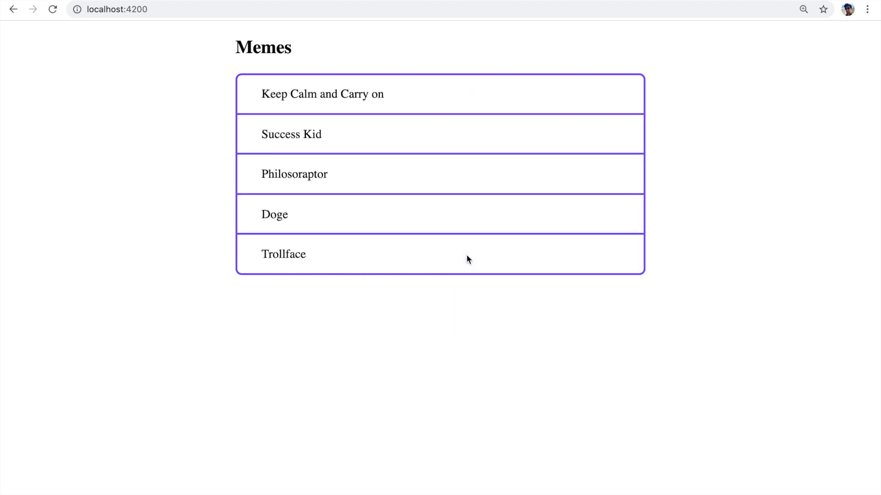
Pick up the Keep Calm and Carry on meme to start dragging it within the list
click(322, 94)
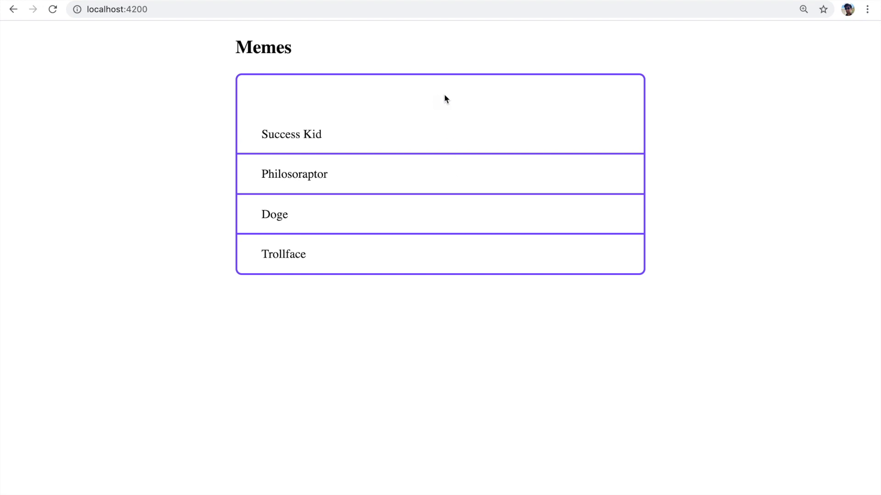